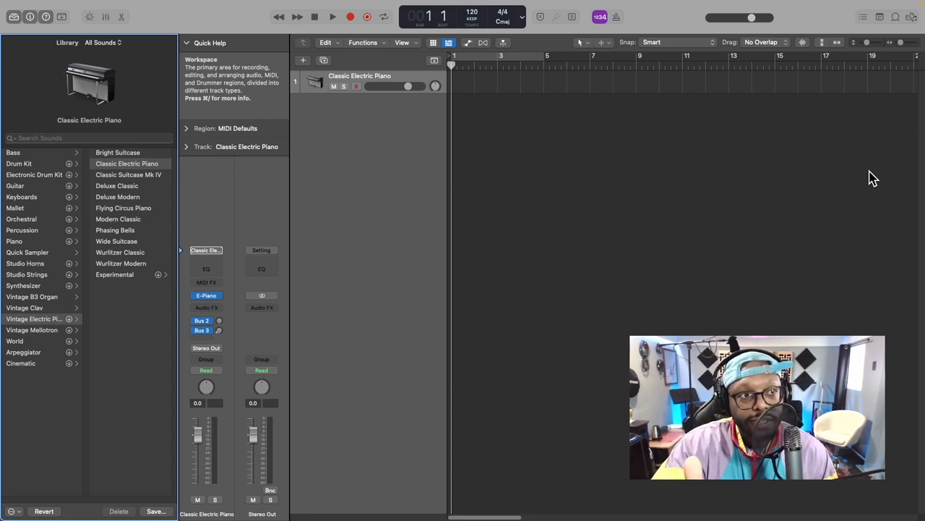
mouse_move(661, 174)
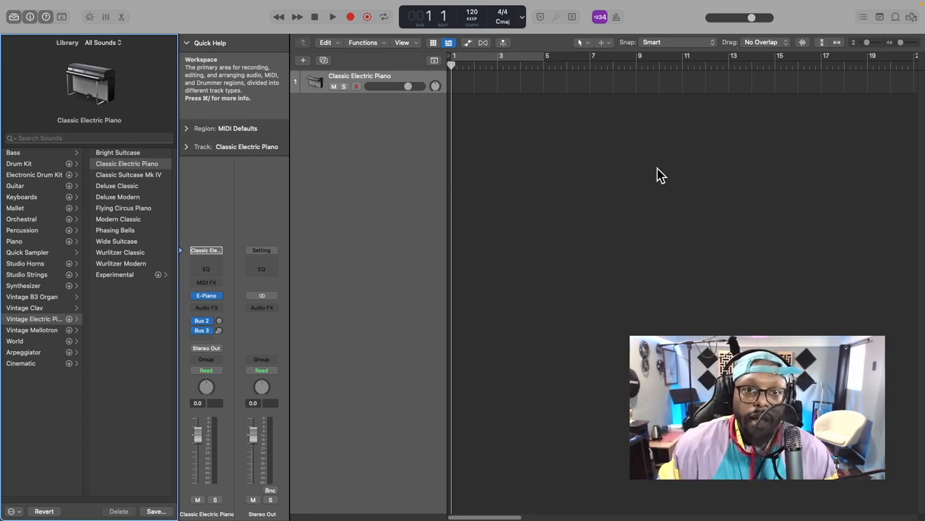
mouse_move(29, 16)
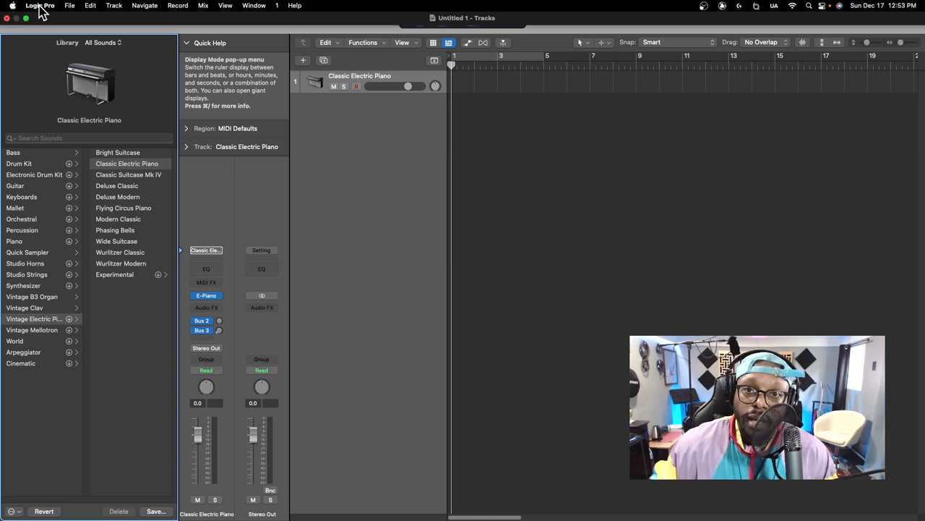
- Bring up Logic Pro's Audio Devices settings, showing ZenQ input/output with a 32-sample buffer
left_click(41, 6)
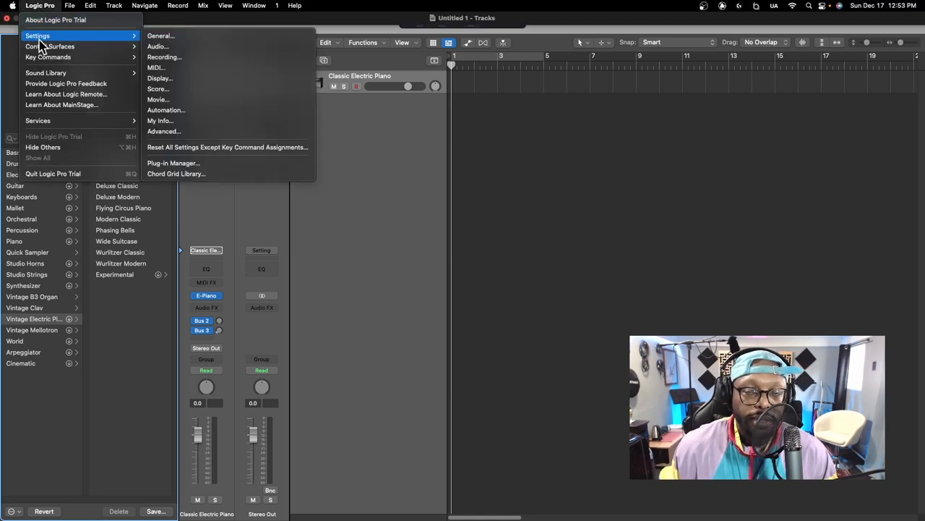
mouse_move(158, 47)
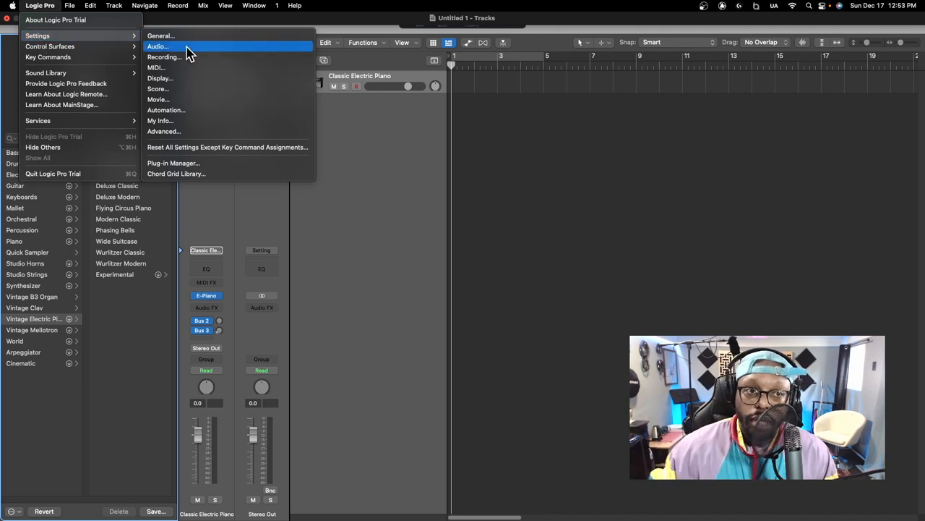
left_click(158, 47)
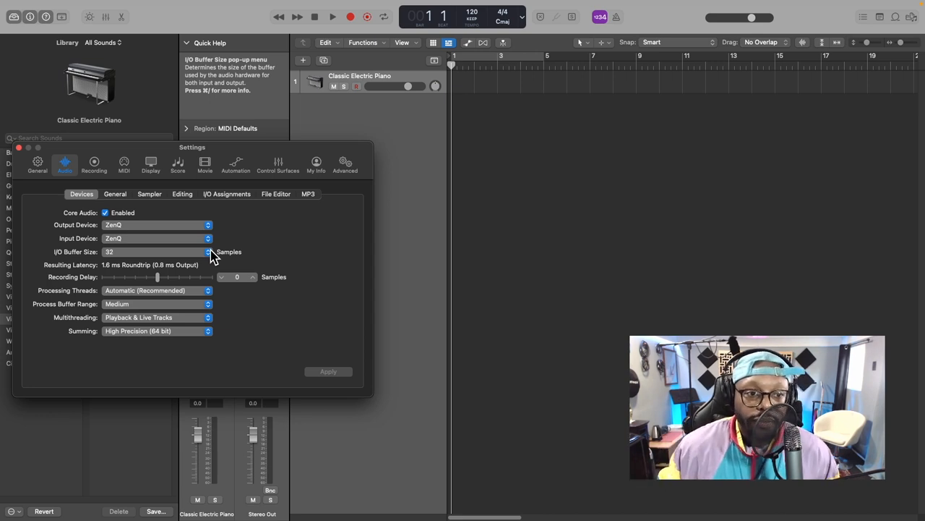
- Change the I/O buffer size from 32 to 1024 samples, giving 43.9 ms roundtrip latency
left_click(209, 251)
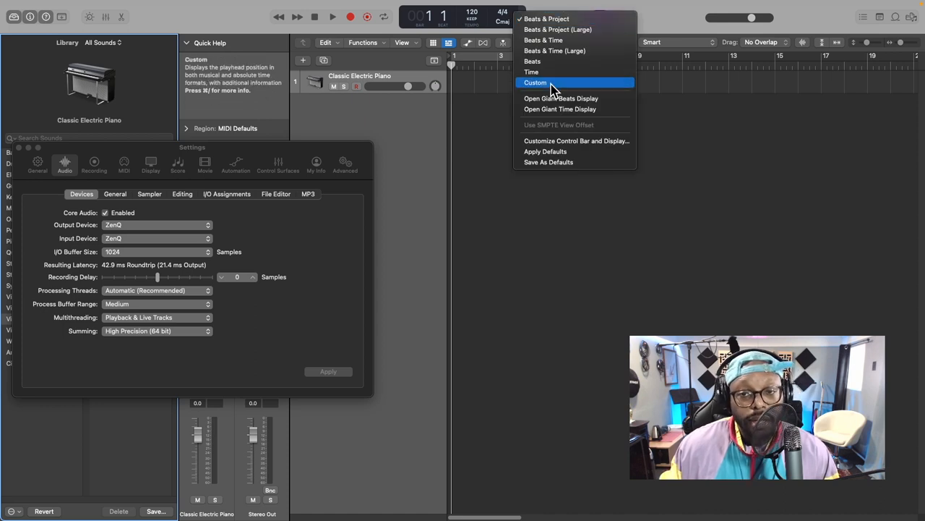
- Switch the control bar's LCD time display to the Custom layout
left_click(536, 81)
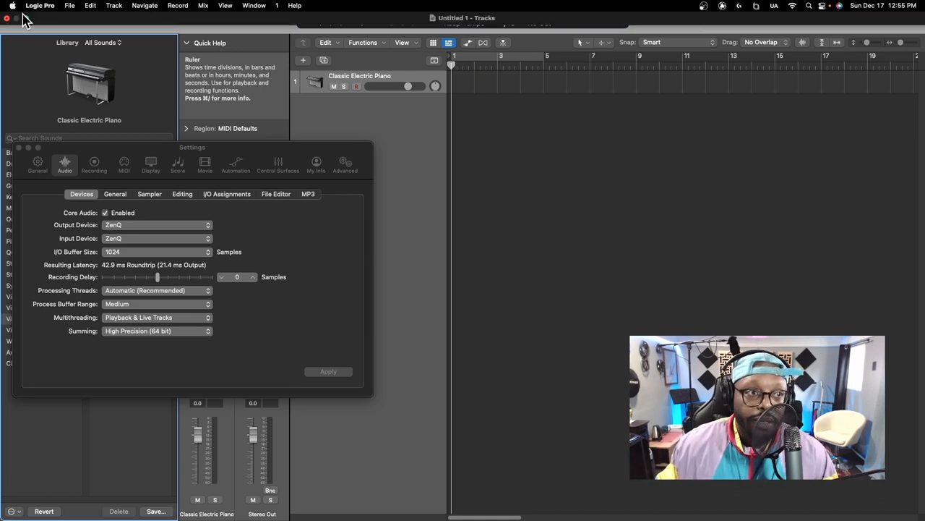
- Bring up the Mac's System Settings from the Apple menu
left_click(12, 6)
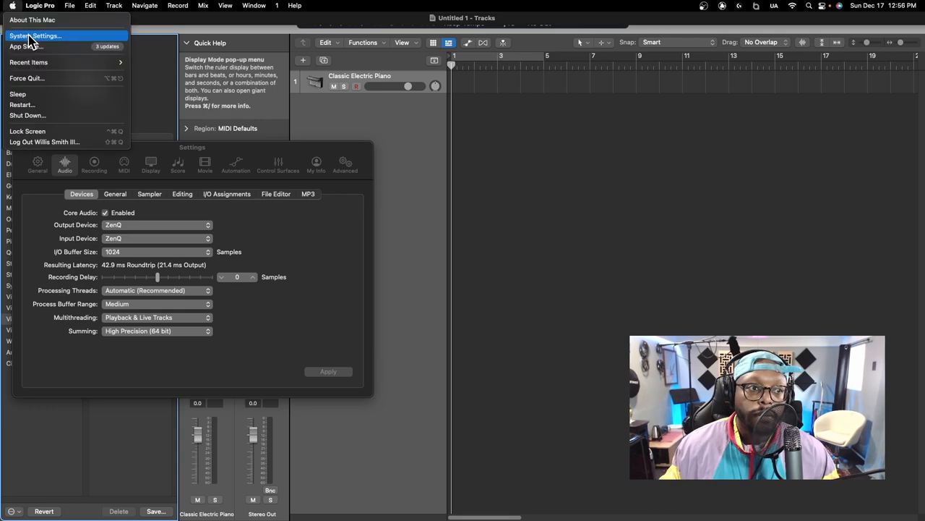
left_click(35, 35)
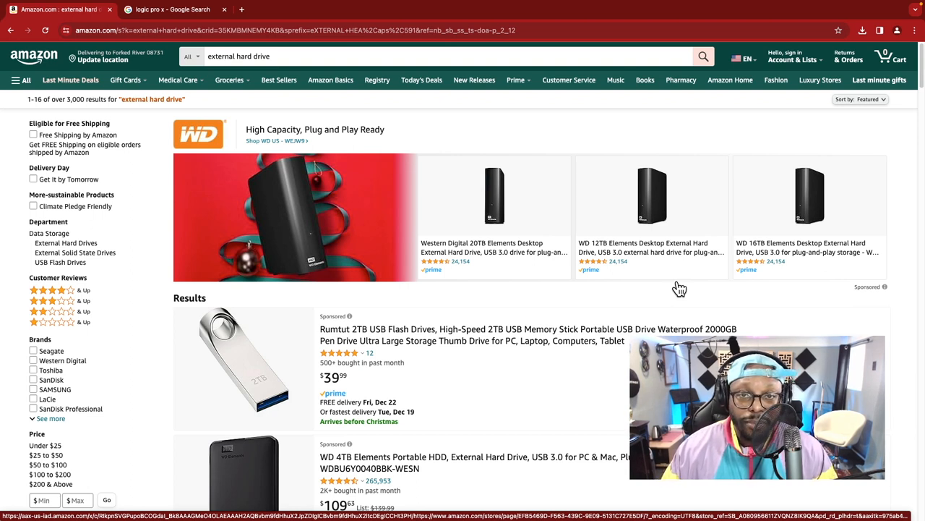
- Scroll through Amazon's external hard drive results down to the Glyph BlackBox Pro listings
scroll("down", 3)
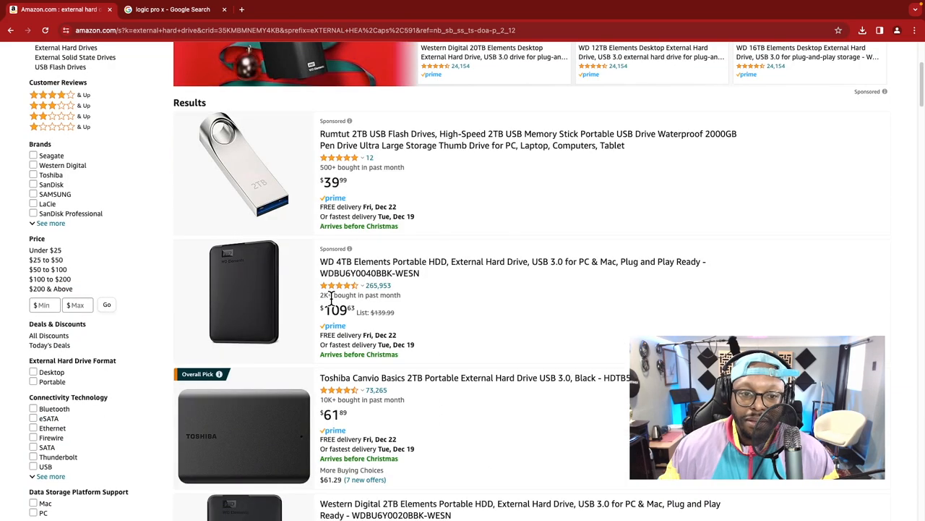
scroll("down", 3)
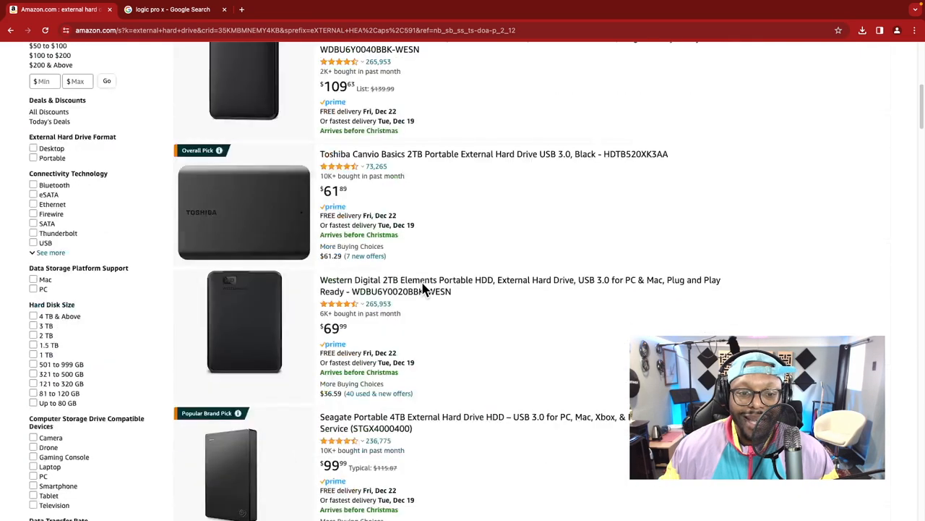
scroll("down", 3)
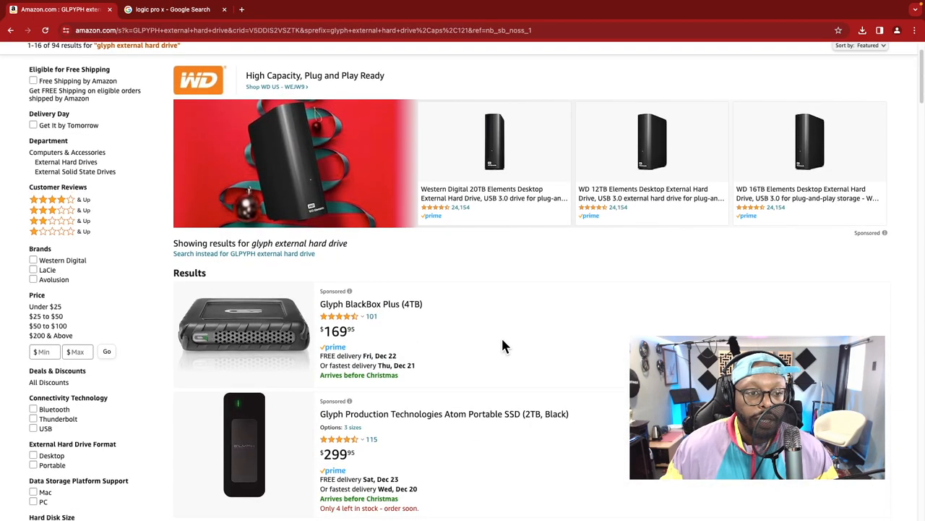
scroll("down", 3)
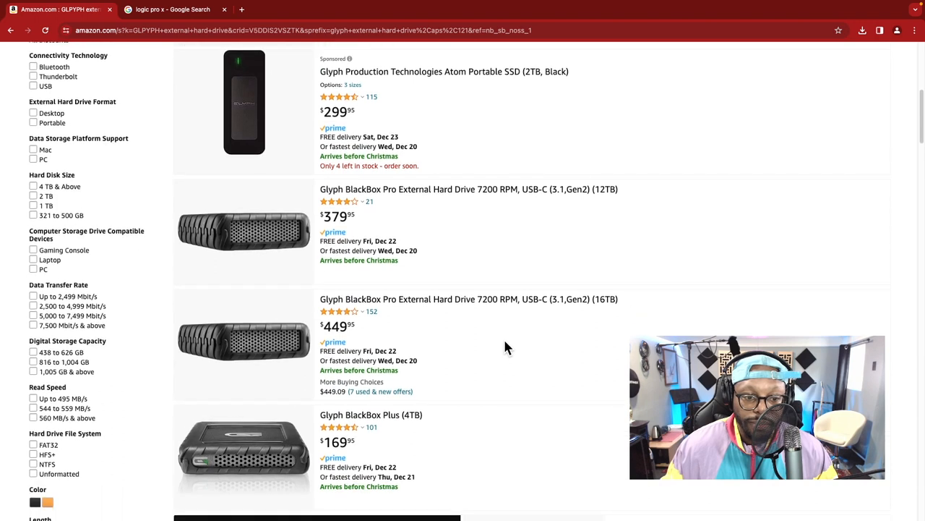
scroll("down", 3)
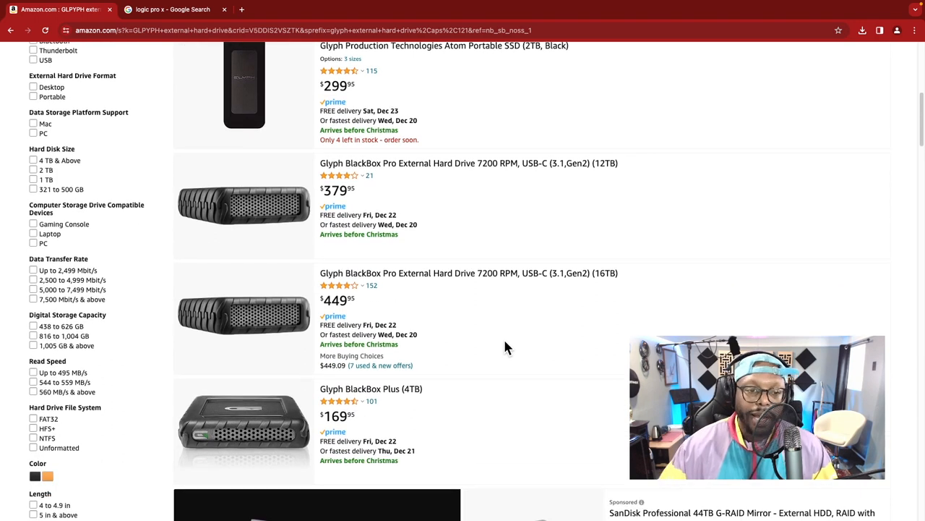